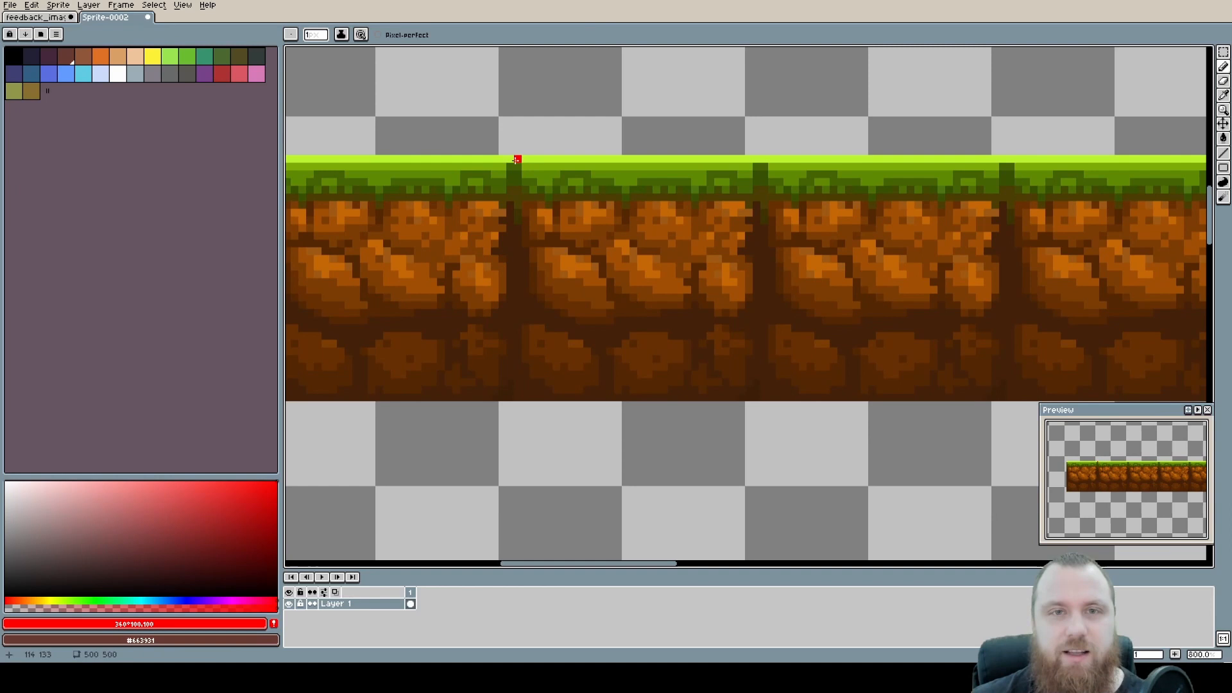
Undo the last change before selecting the first 32×32 tile of the strip.
key("ctrl+z")
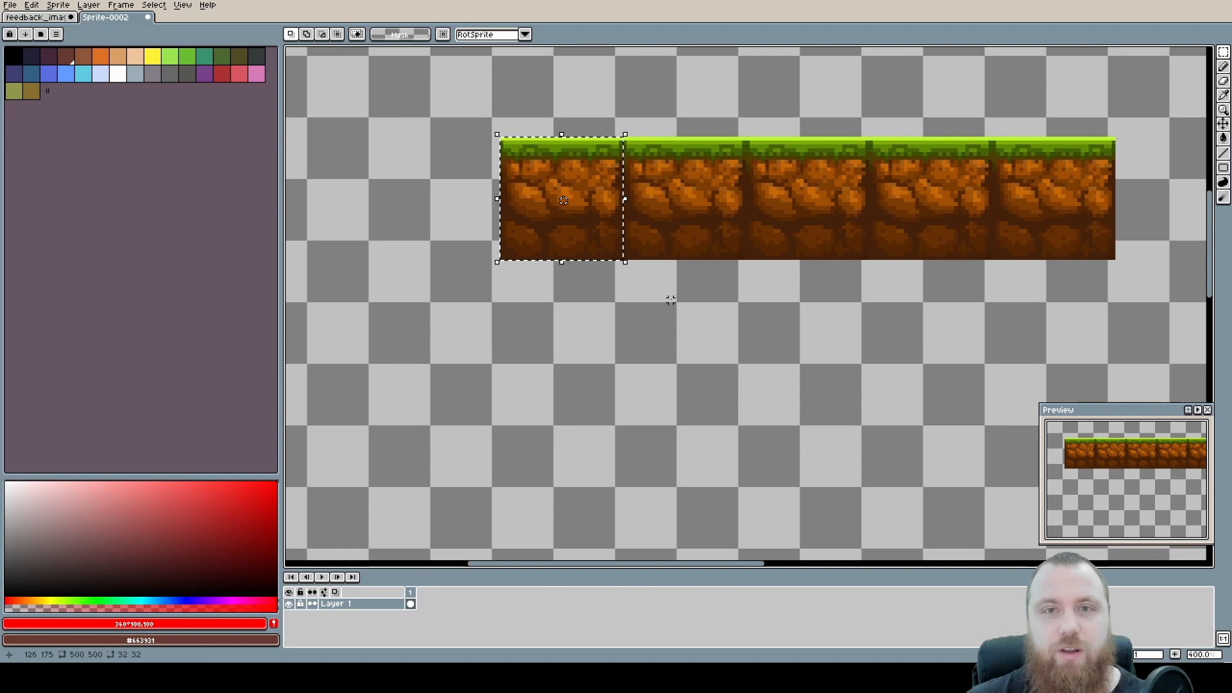
Paste the tile into a new 32×32 sprite and set Tiled Mode to Tiled in X Axis.
left_click(181, 17)
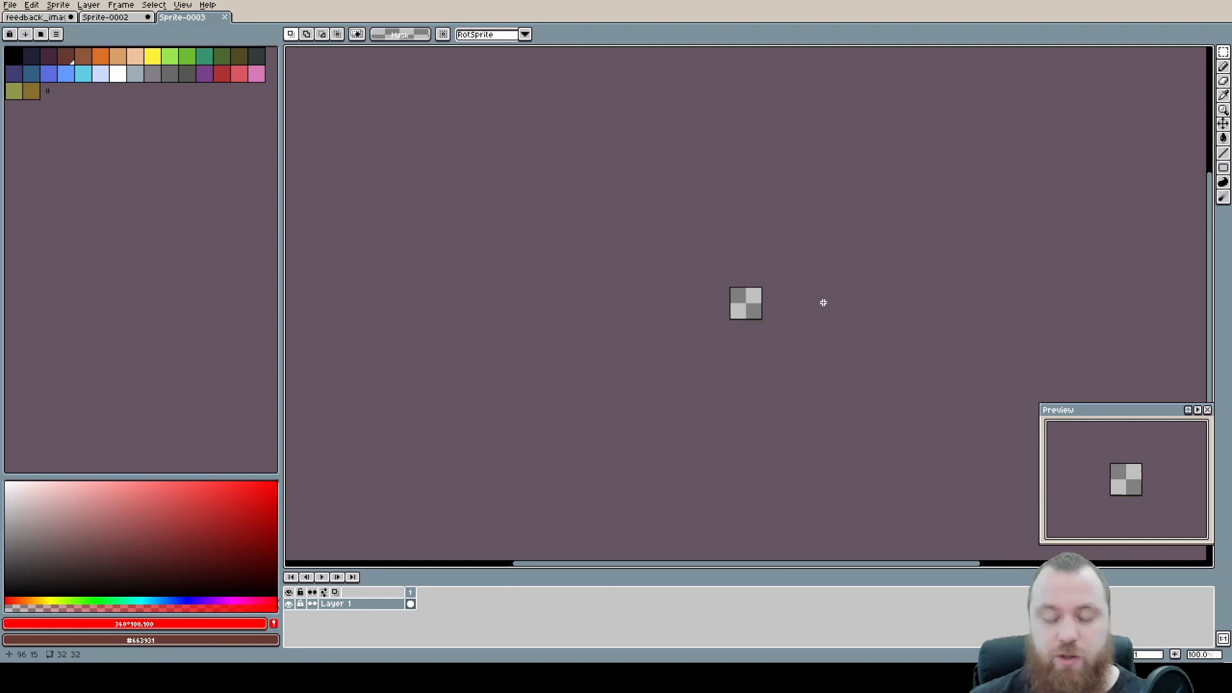
left_click(181, 5)
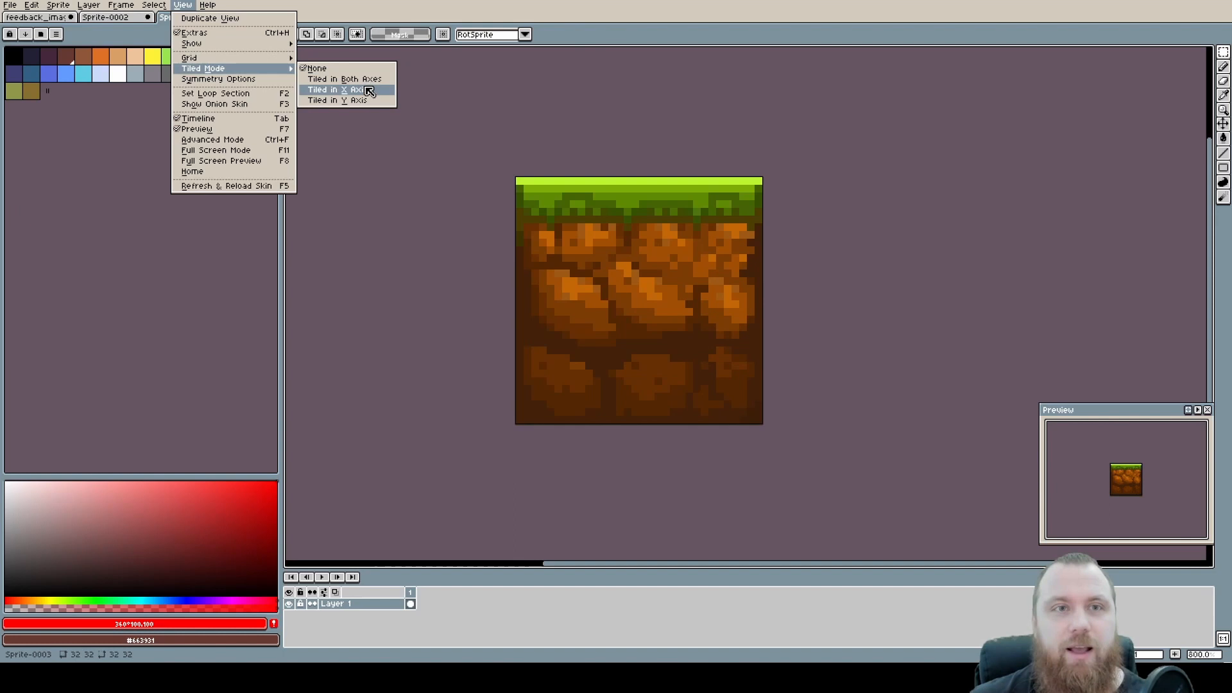
mouse_move(378, 94)
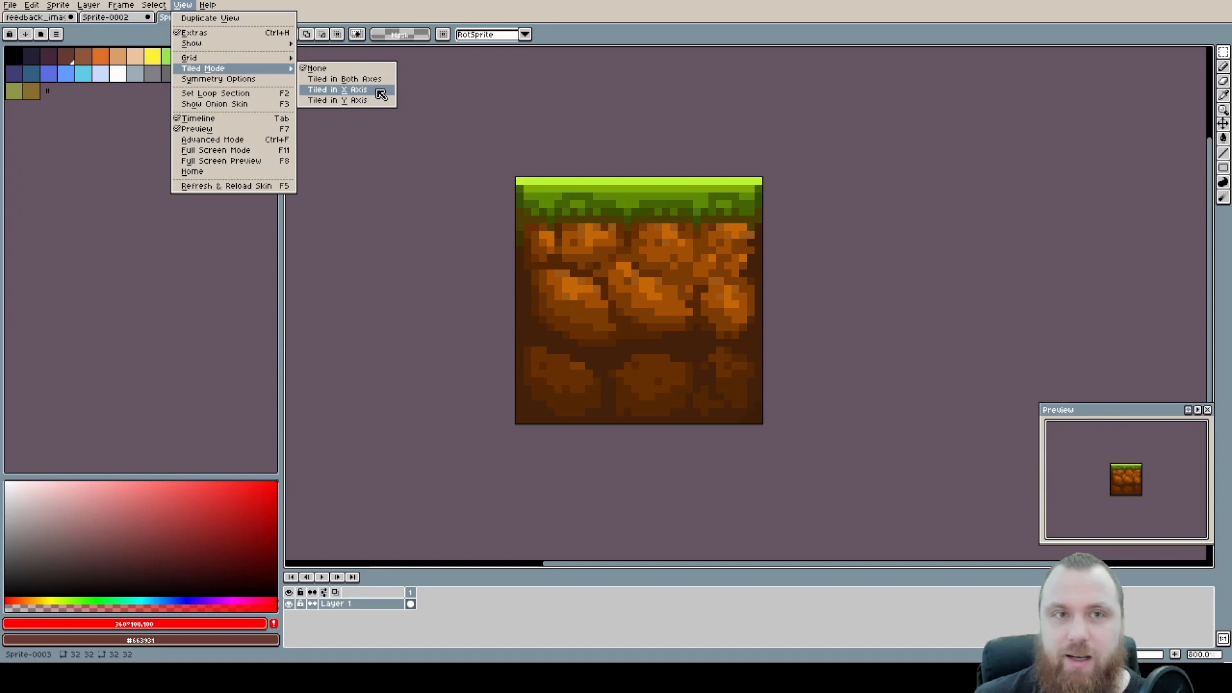
left_click(336, 88)
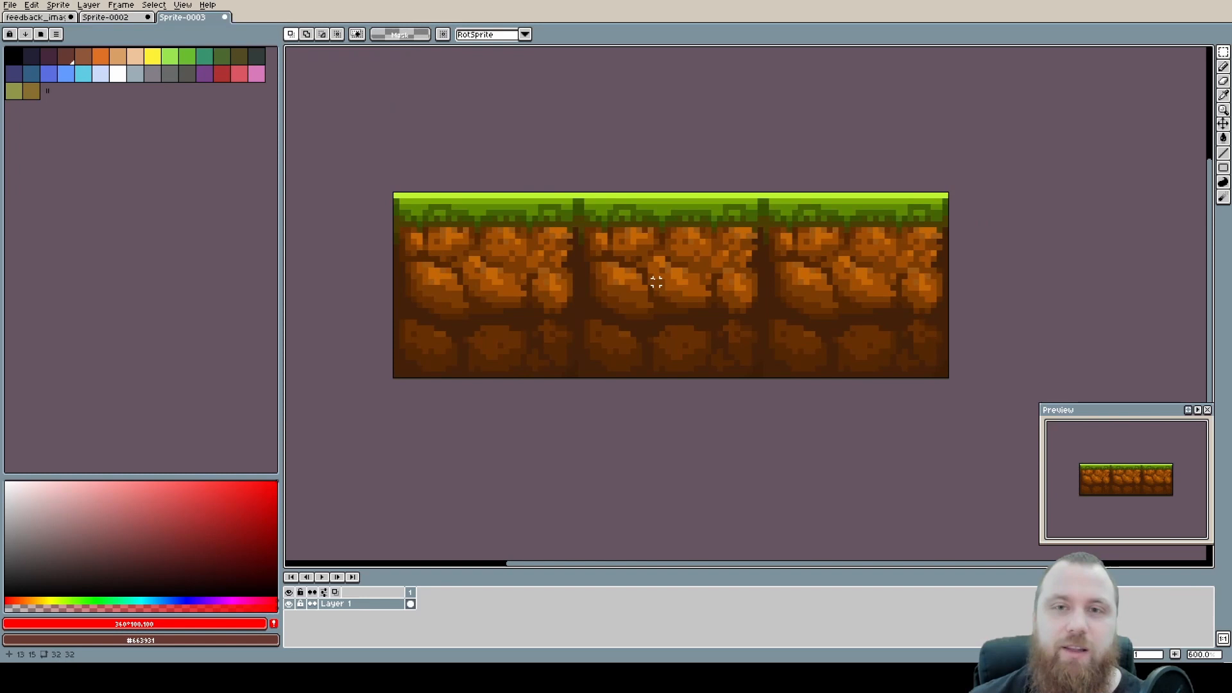
Switch Tiled Mode to Tiled in Y Axis, then to Tiled in Both Axes.
left_click(183, 17)
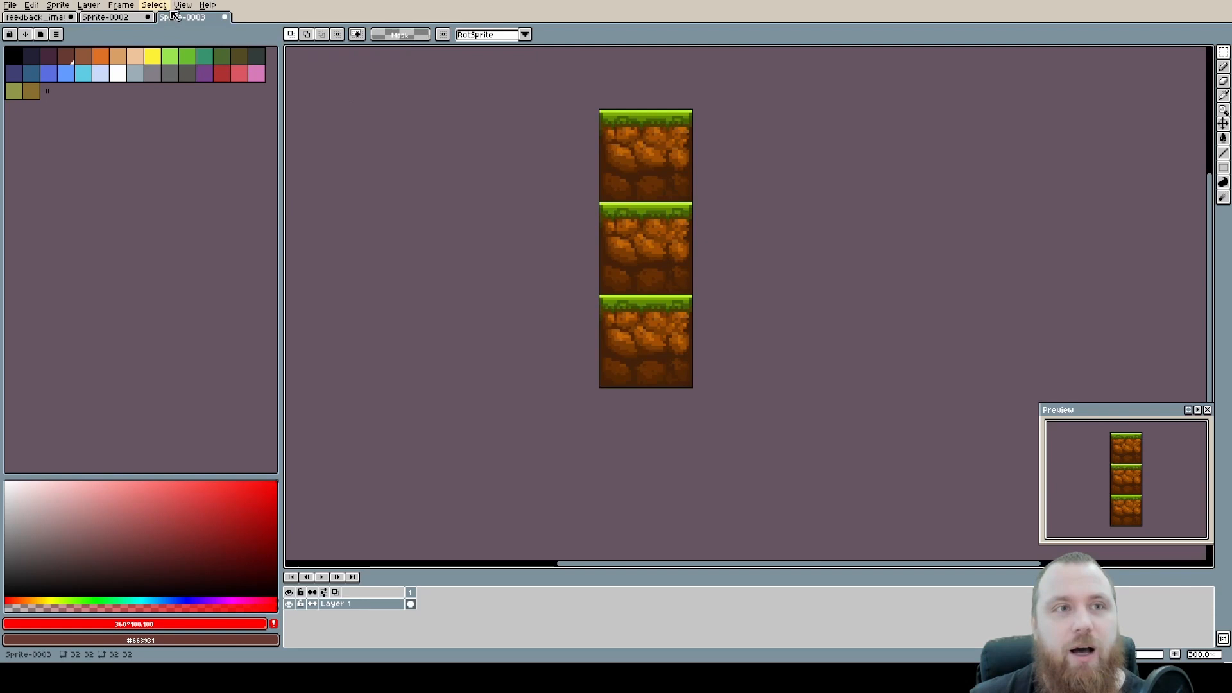
left_click(183, 5)
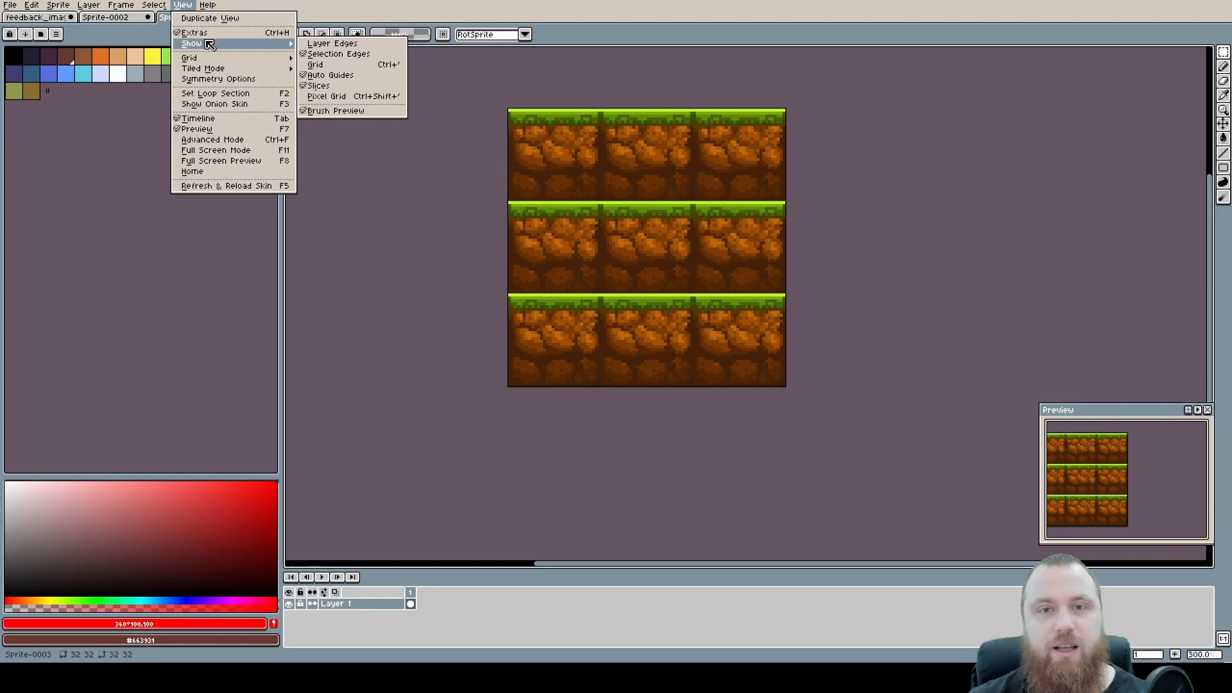
mouse_move(203, 68)
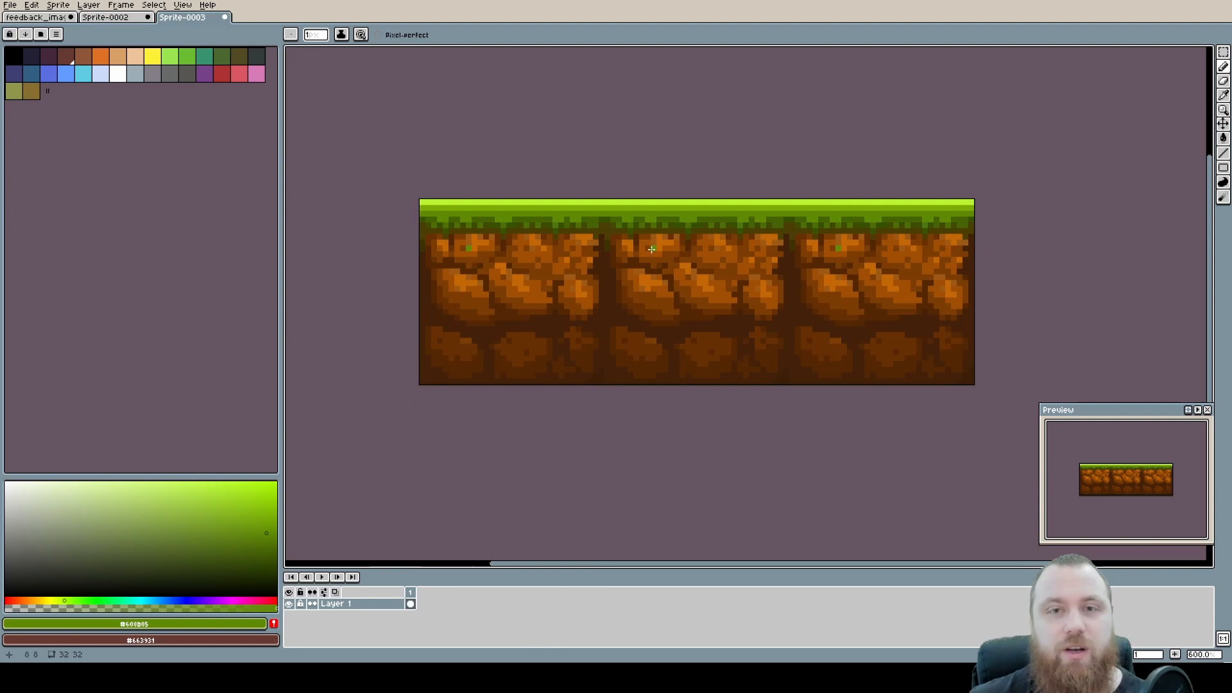
Redraw the grass and dirt edges with the Pencil under Tiled in X Axis until seams vanish.
scroll("up", 3)
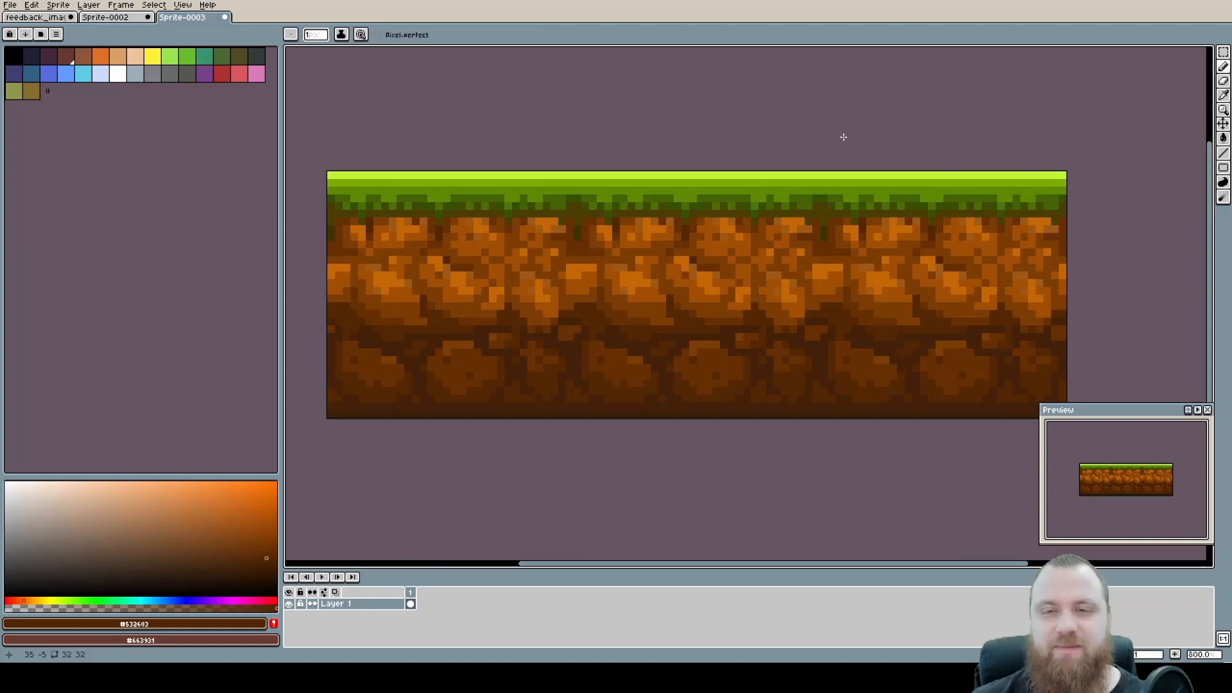
mouse_move(722, 153)
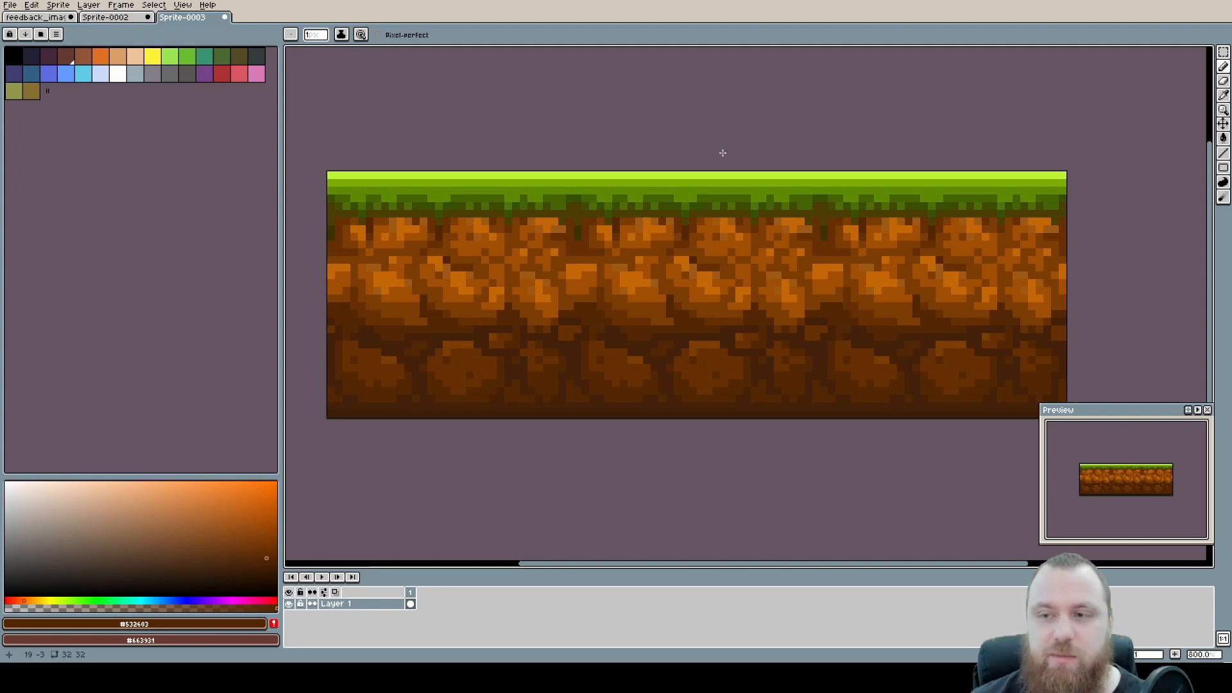
mouse_move(704, 167)
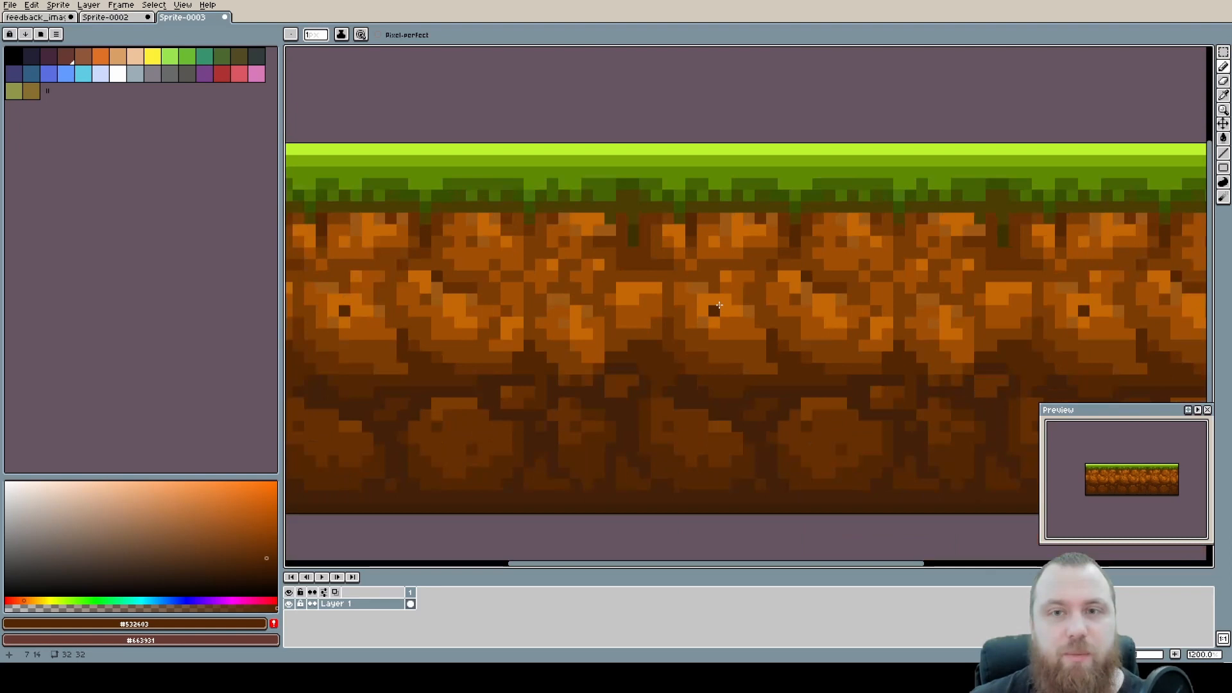
left_click(180, 6)
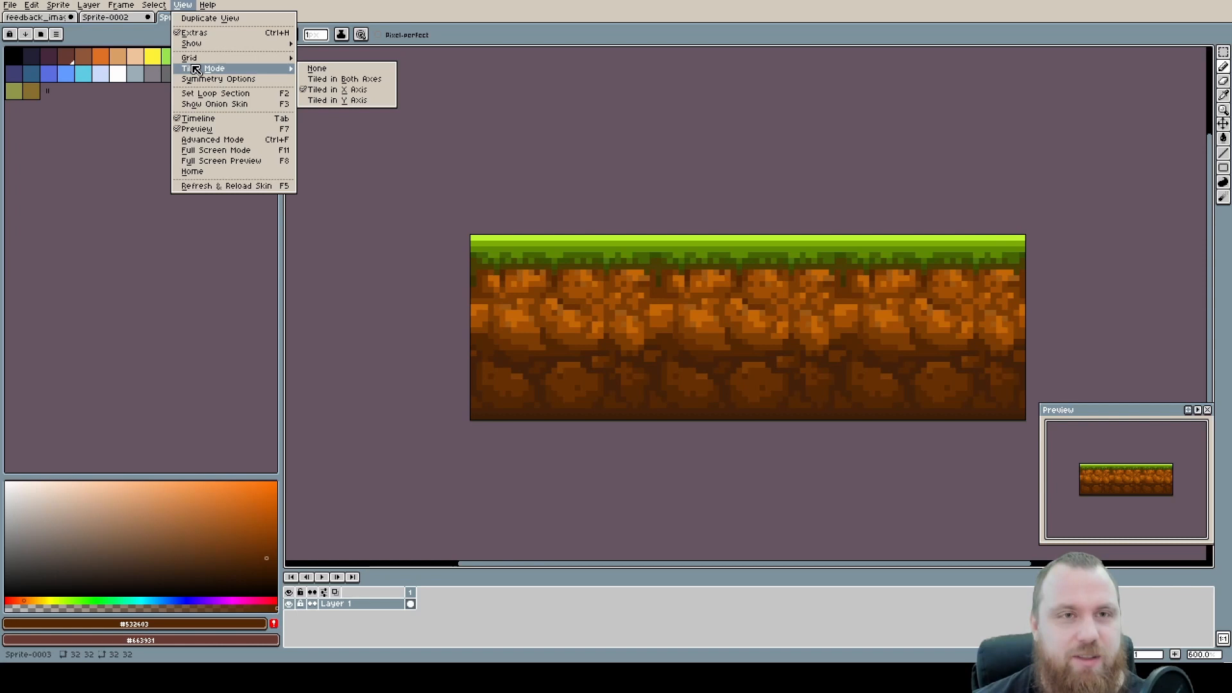
Paste five copies of the seamless tile in a row below the original strip in Sprite-0002.
left_click(315, 68)
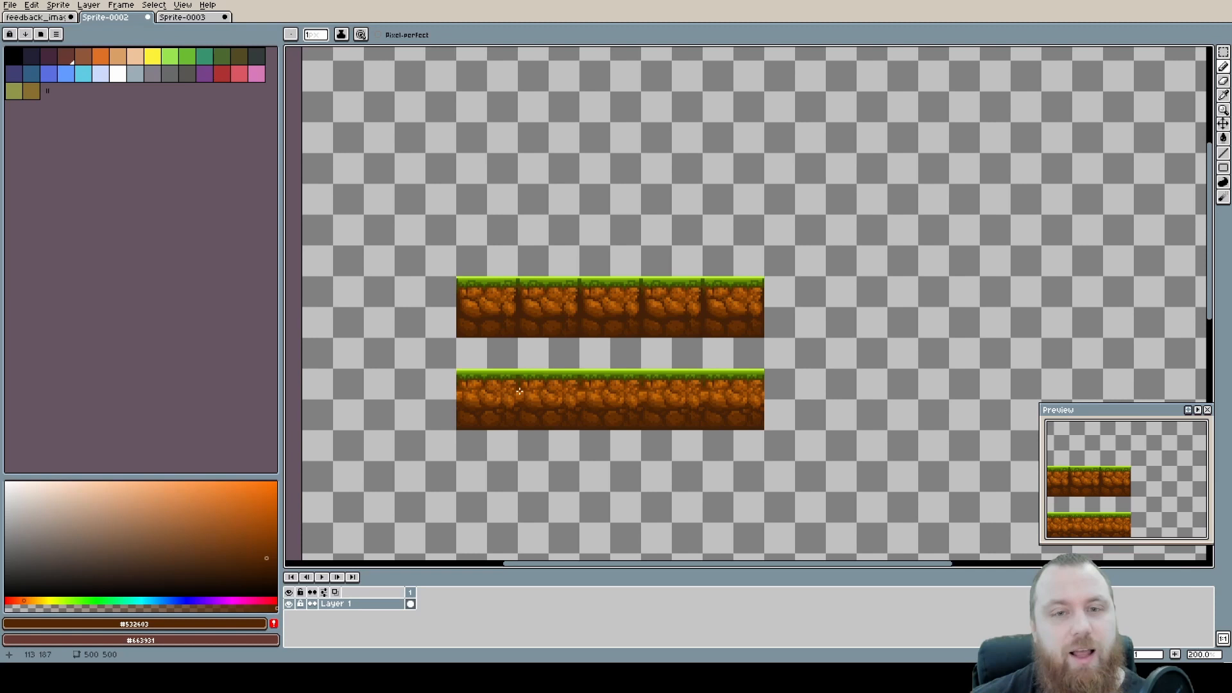
mouse_move(511, 391)
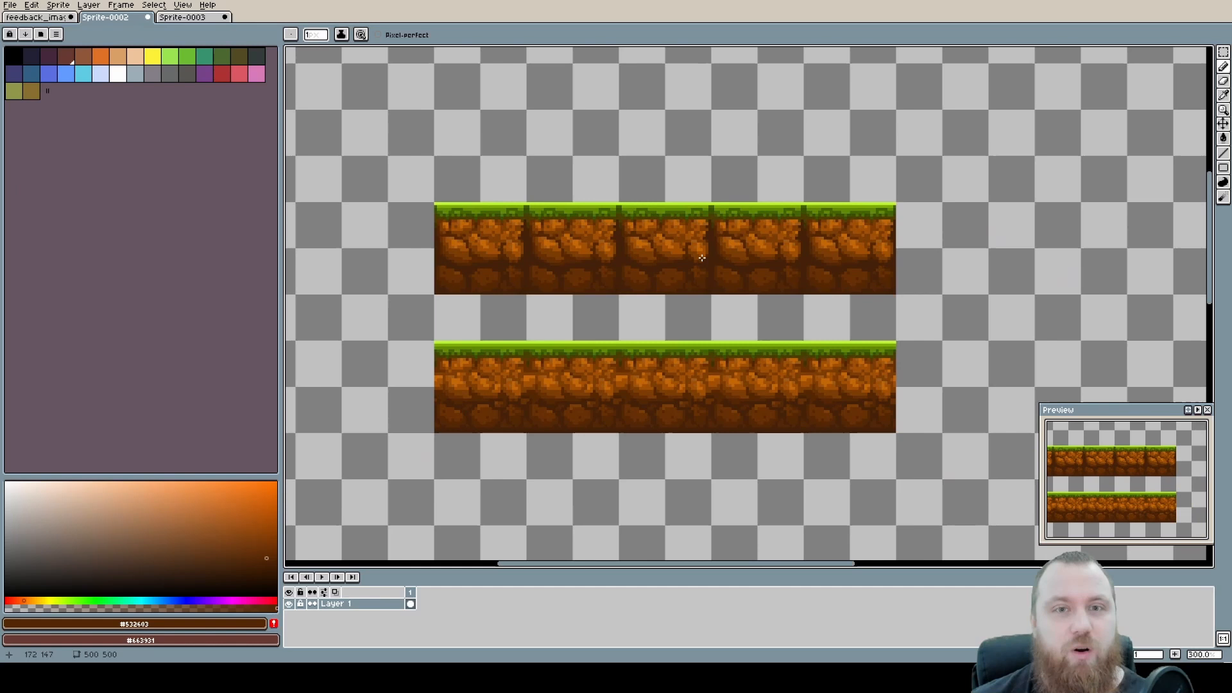
mouse_move(519, 316)
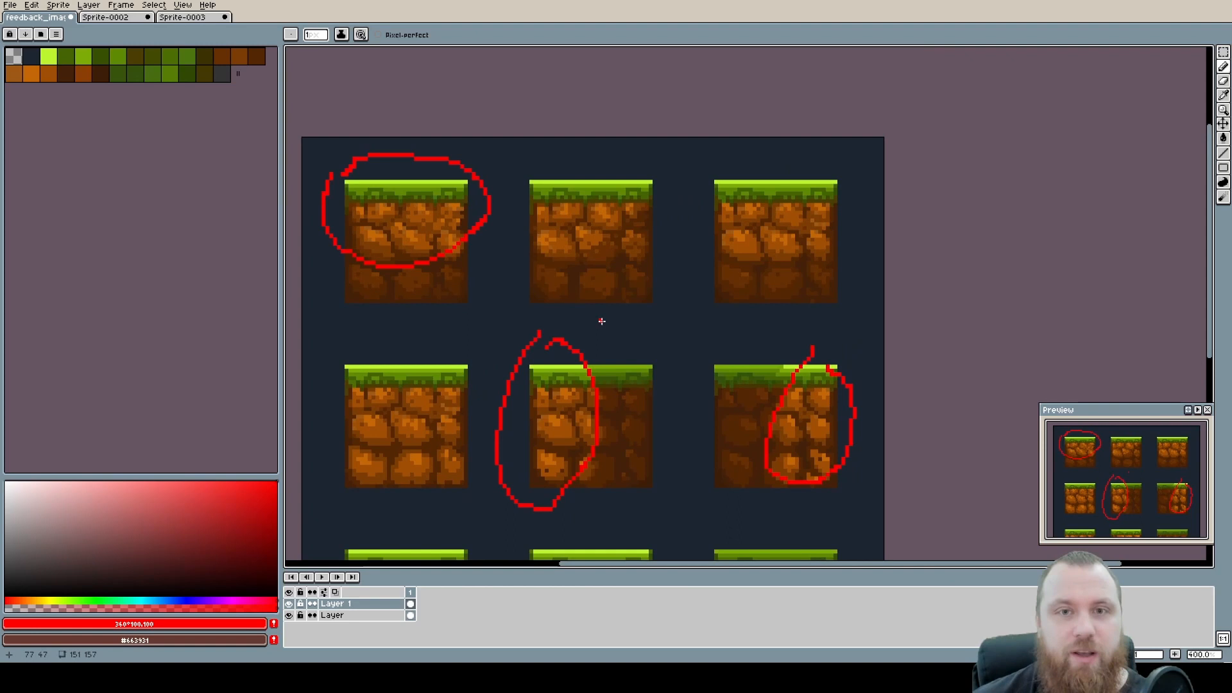
Undo the red annotation circles drawn on the feedback image of tile variations.
key("ctrl+z")
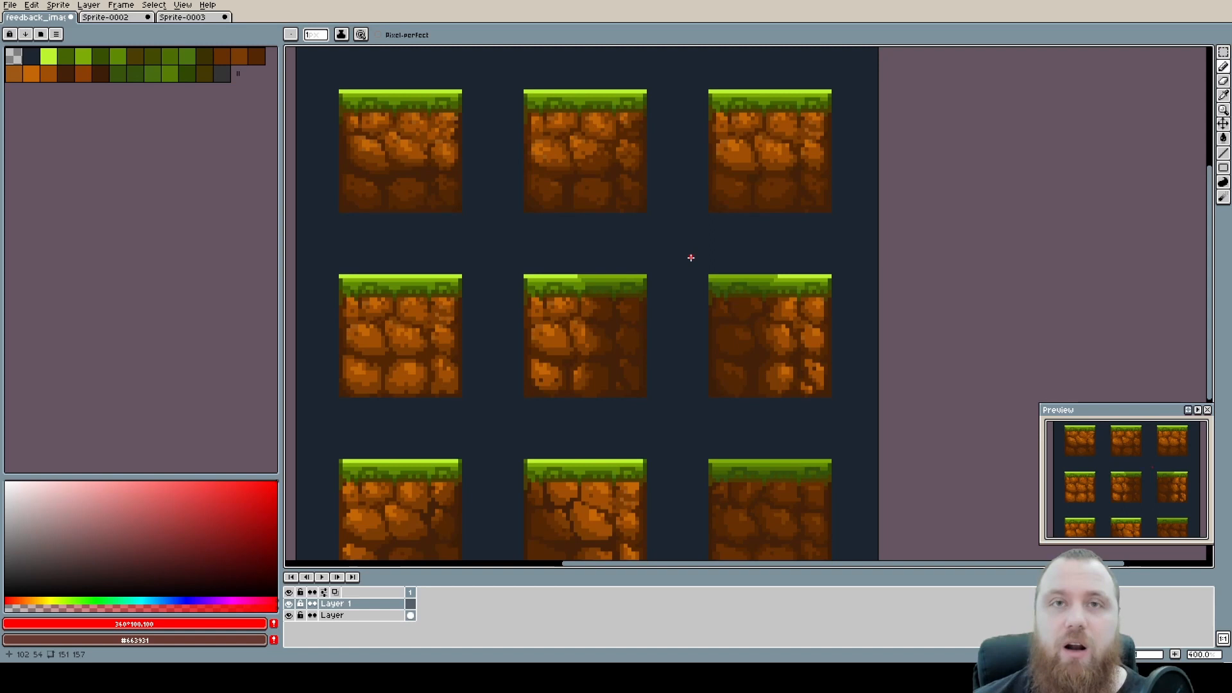
mouse_move(478, 213)
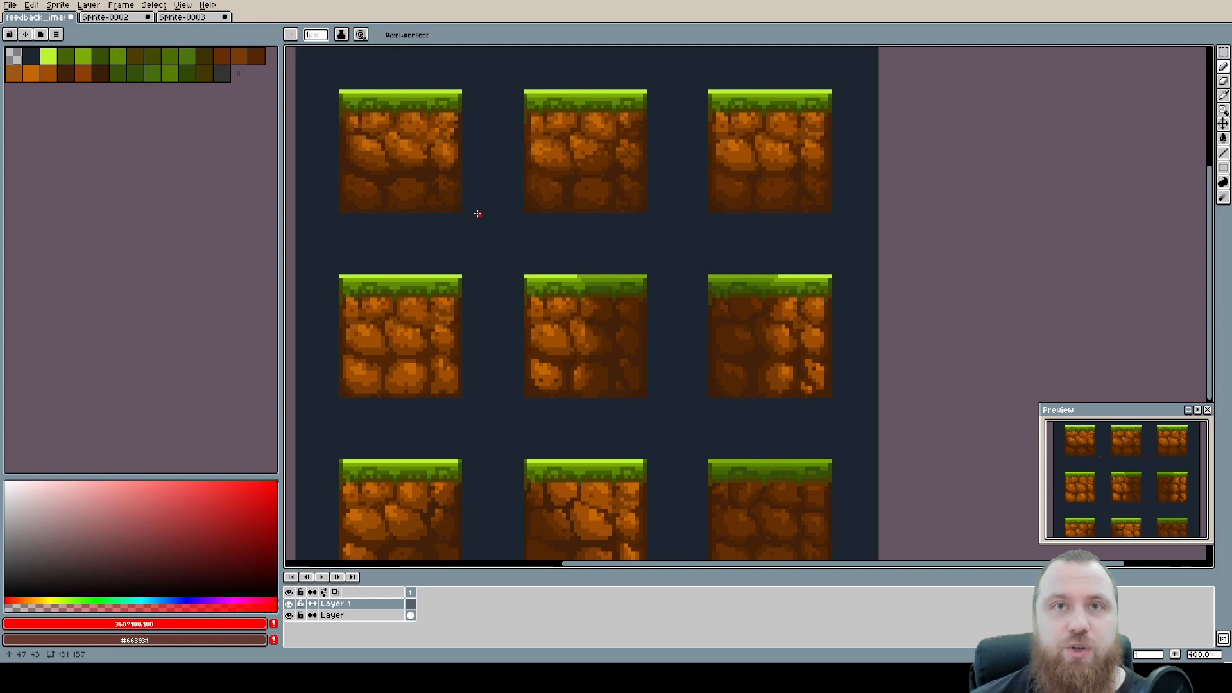